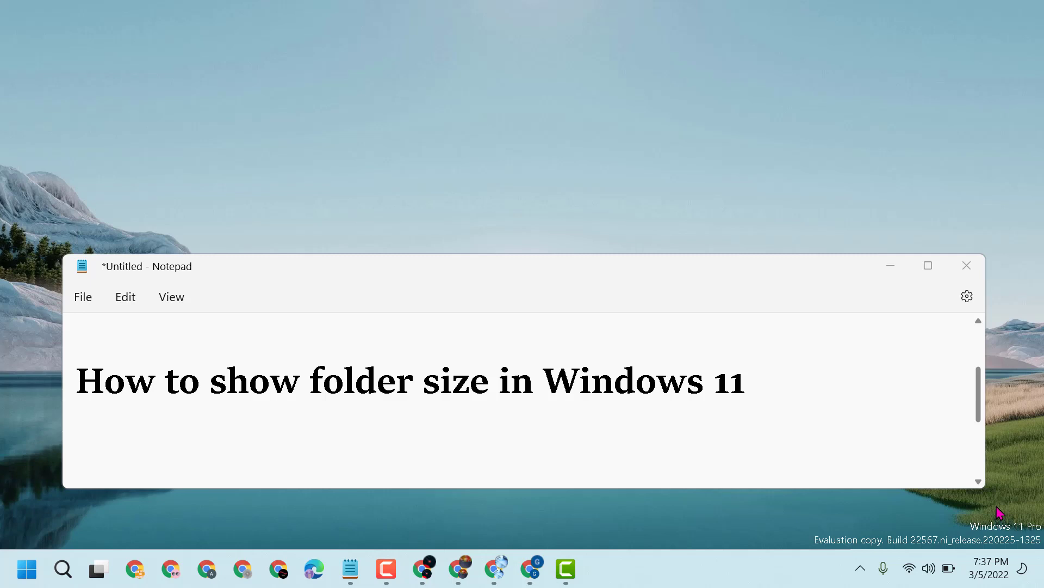
pyautogui.moveTo(966, 261)
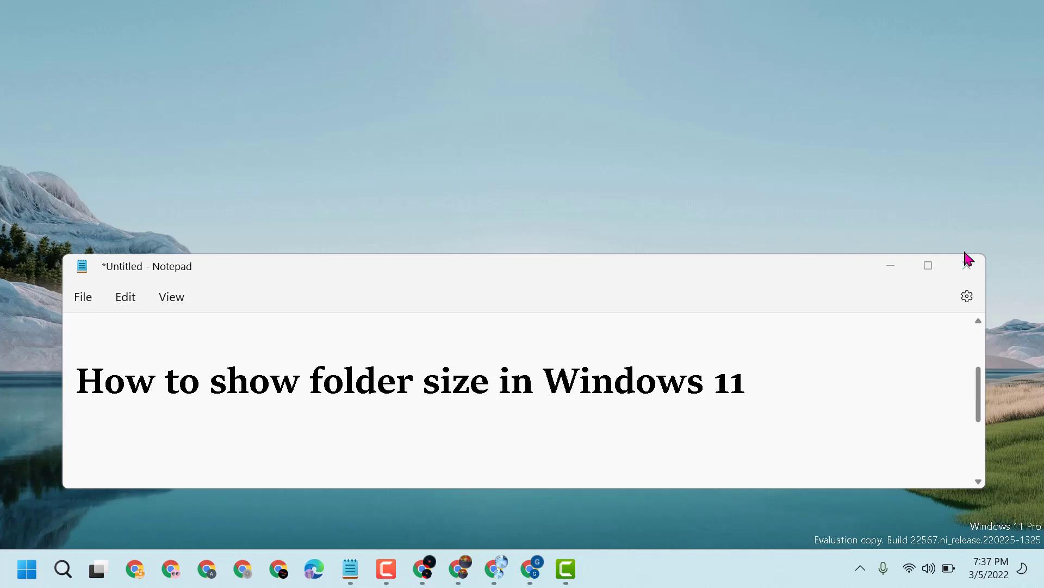
# - Close the Notepad note 'How to show folder size in Windows 11', leaving the desktop
pyautogui.click(966, 265)
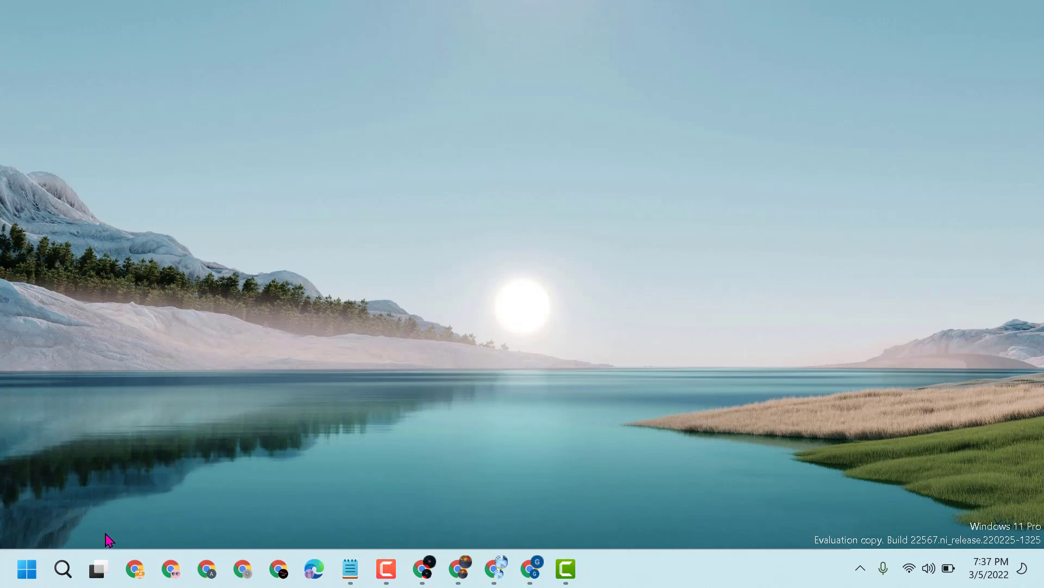
# - Launch File Explorer by searching 'file Explorer' from Windows Search
pyautogui.click(63, 568)
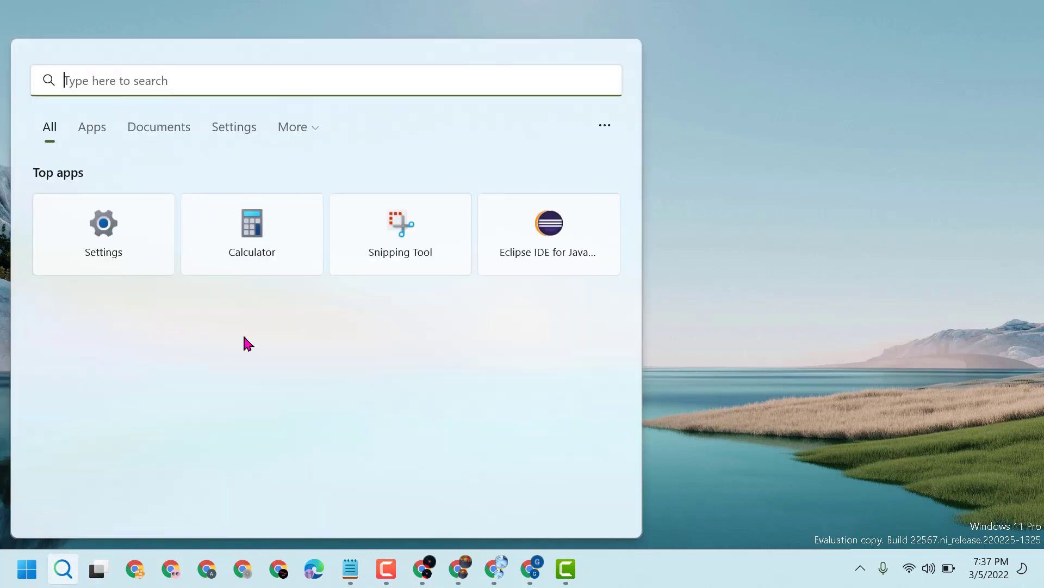
pyautogui.write('file Explorer')
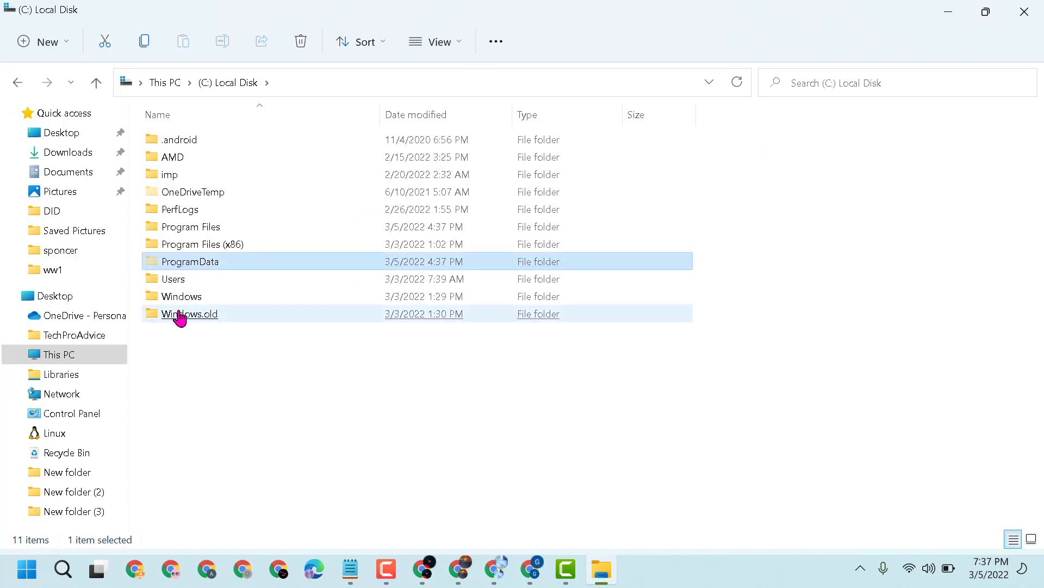
pyautogui.moveTo(181, 296)
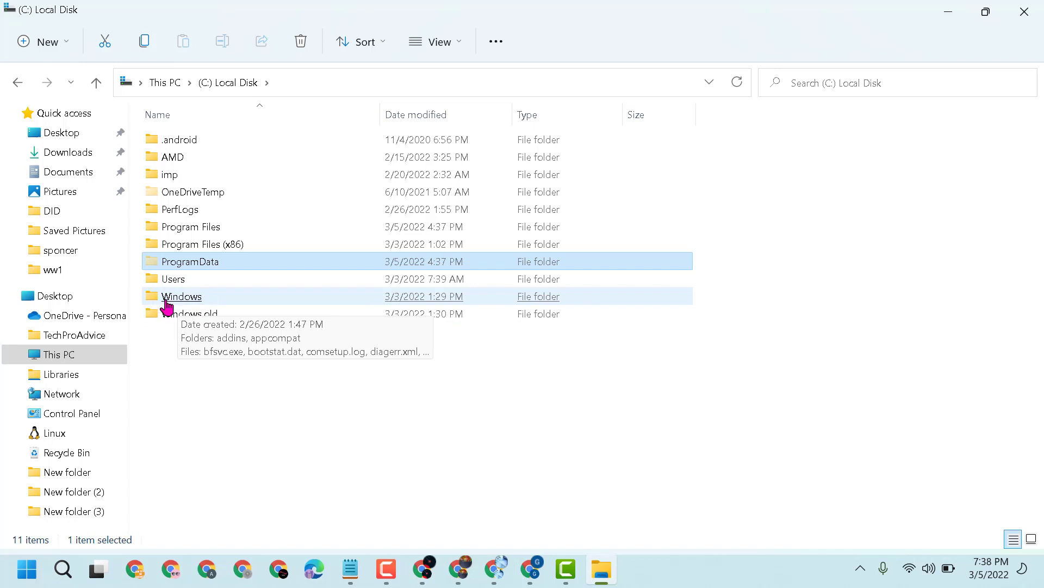
# - Select the Windows folder on Local Disk (C:) and bring up its context menu
pyautogui.click(180, 296)
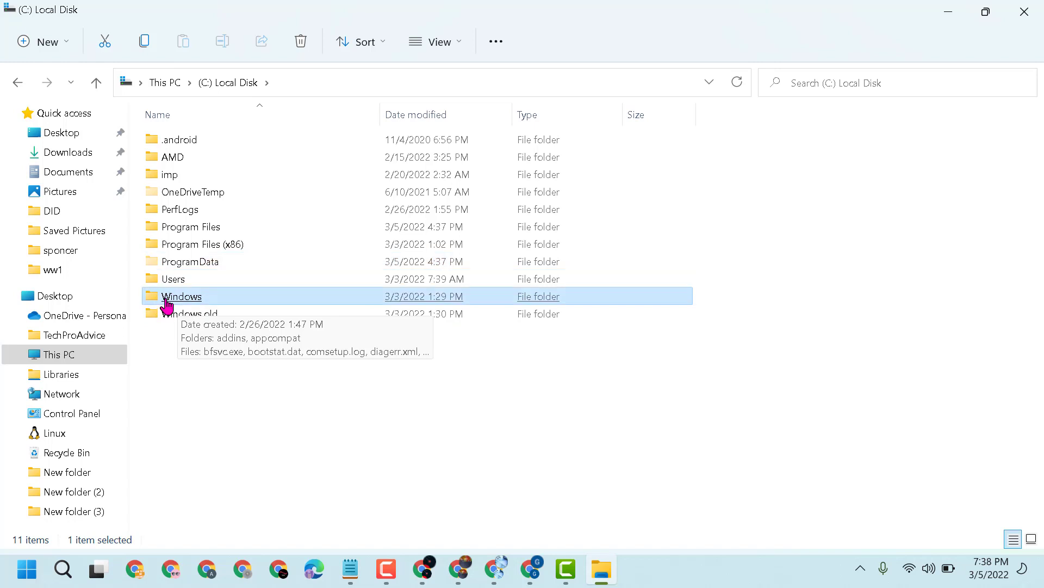
pyautogui.rightClick(181, 296)
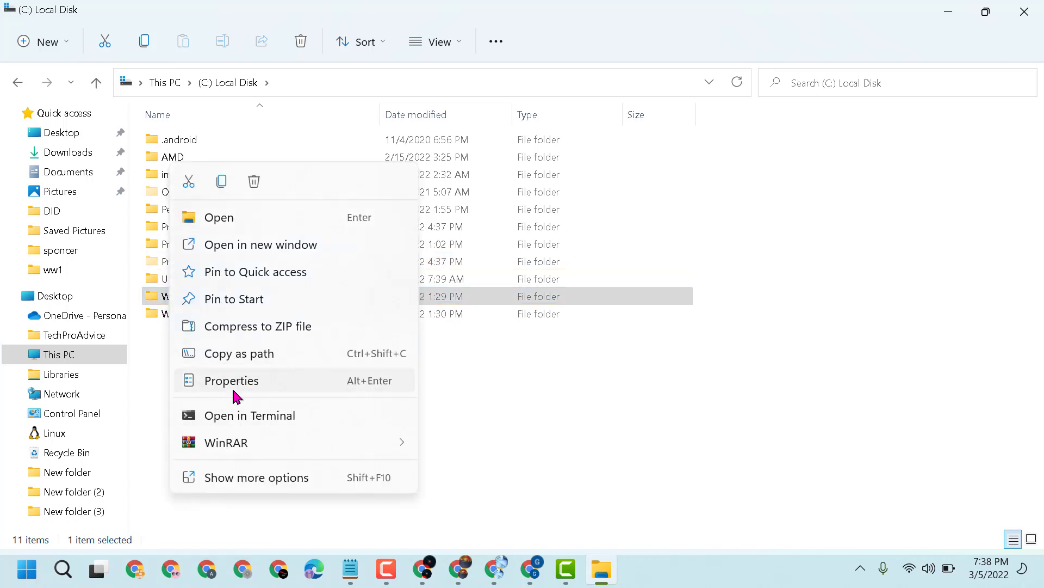
# - Show the Windows folder's Properties: 17.7 GB, 17.5 GB on disk, 105,992 files, 20,633 folders
pyautogui.click(231, 380)
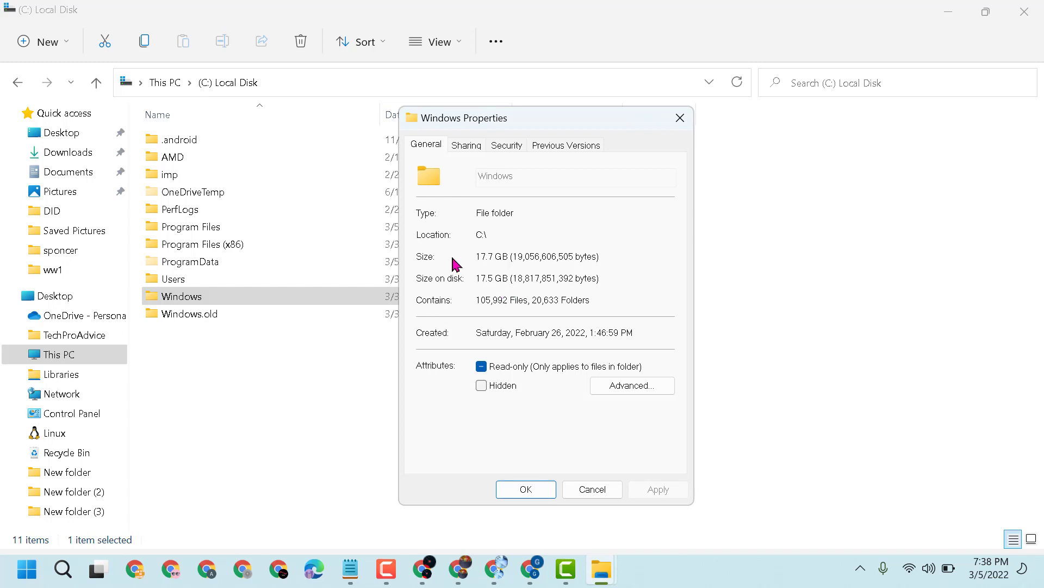
pyautogui.moveTo(547, 267)
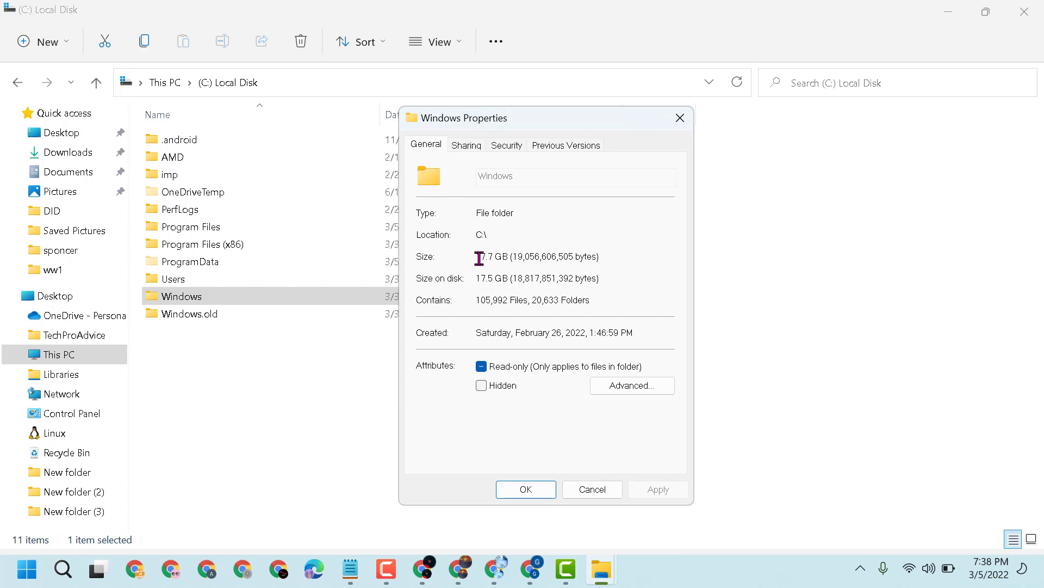
pyautogui.moveTo(455, 270)
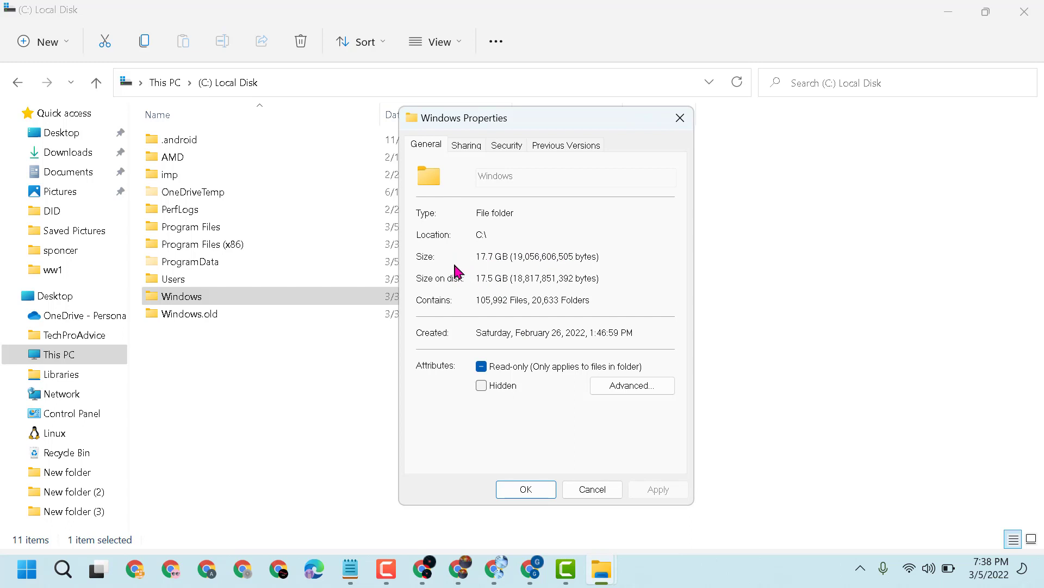
pyautogui.moveTo(473, 283)
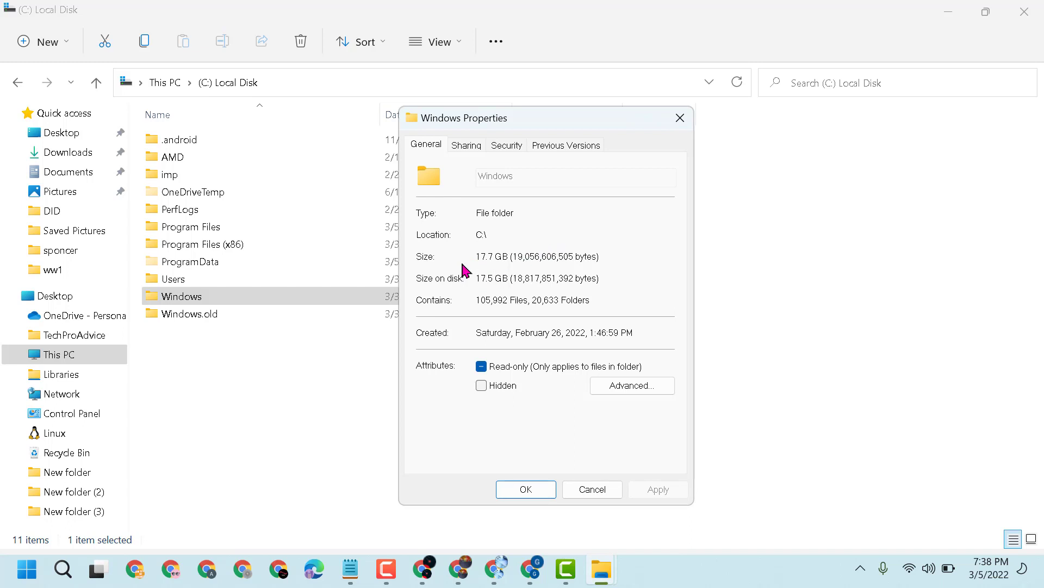
pyautogui.moveTo(572, 302)
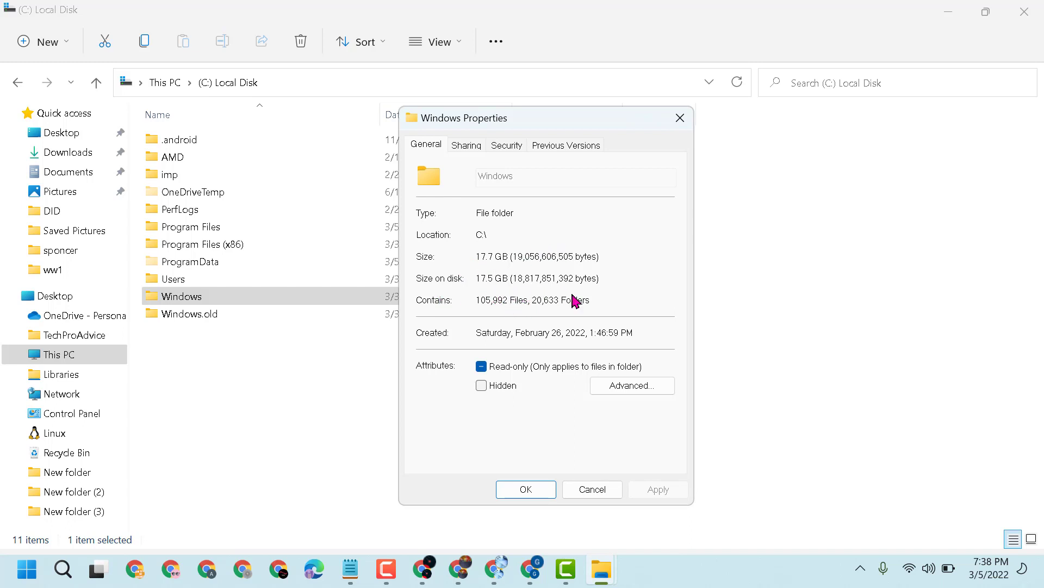
pyautogui.moveTo(437, 195)
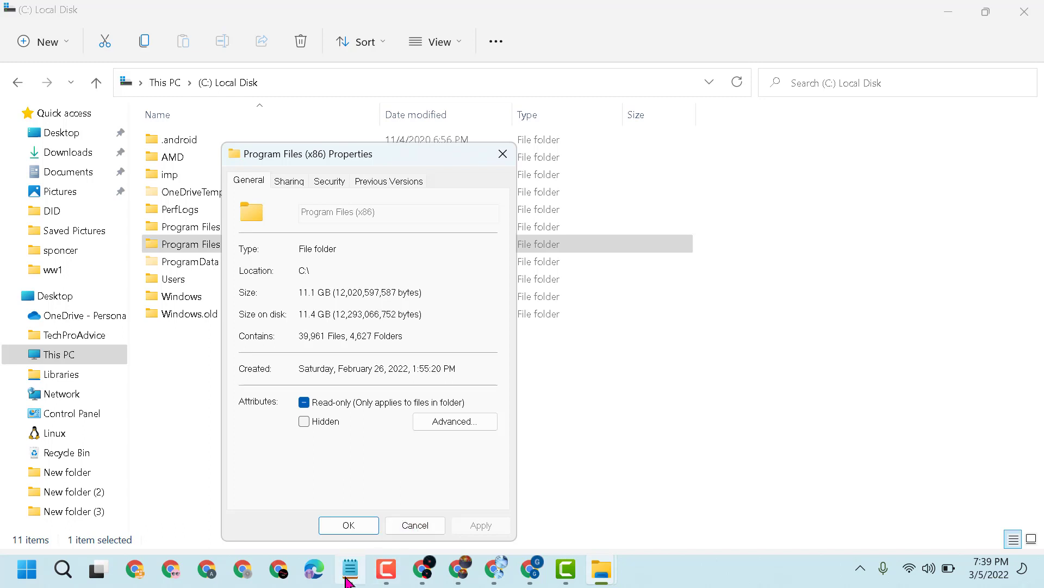
# - Close the Program Files (x86) Properties dialog (11.1 GB) and the Local Disk window
pyautogui.click(351, 568)
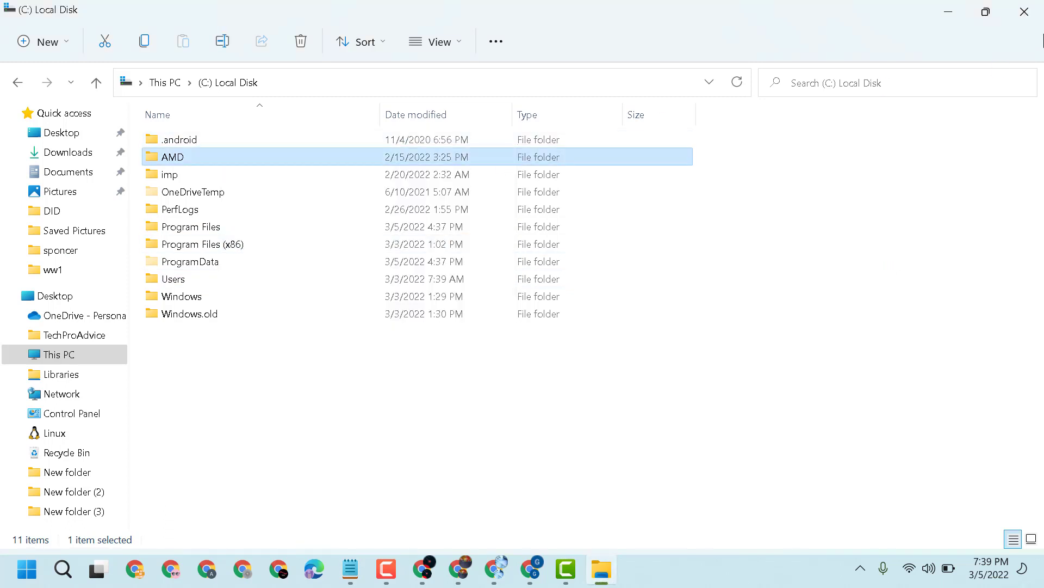
pyautogui.click(1009, 11)
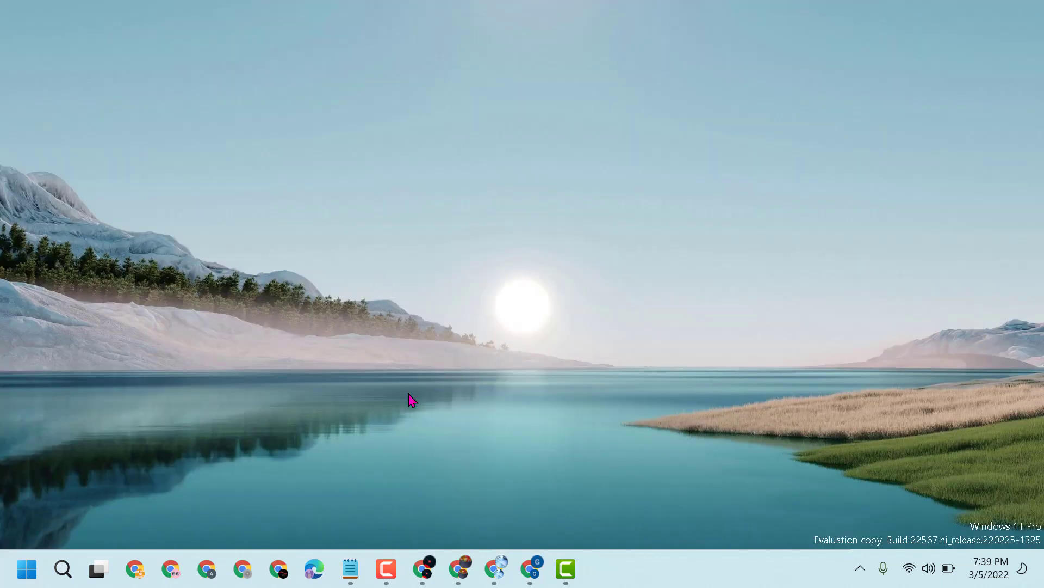